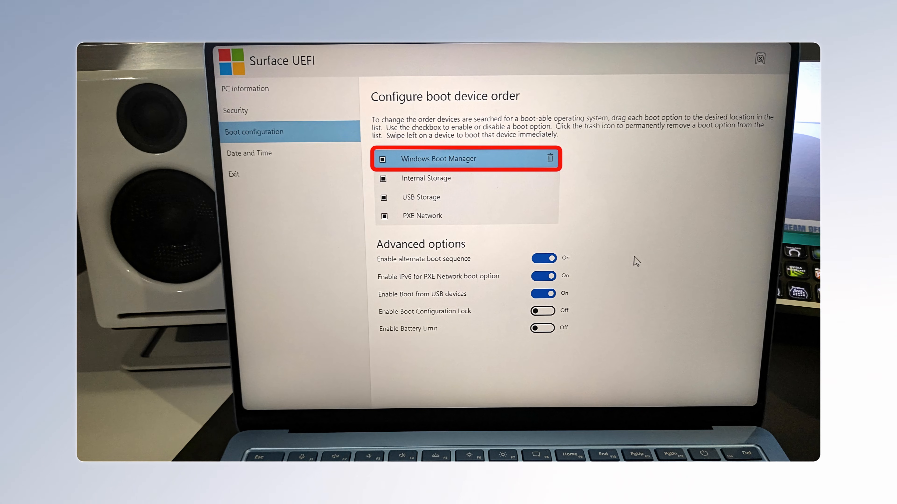
Step: Boot from the USB Storage entry so the laptop starts the recovery environment
left_click(426, 178)
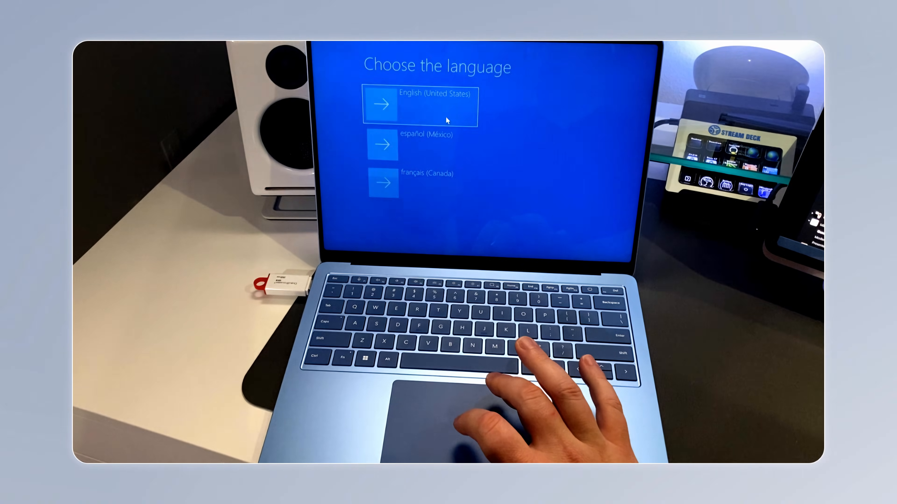
Step: Choose English (United States) as the recovery language
left_click(419, 106)
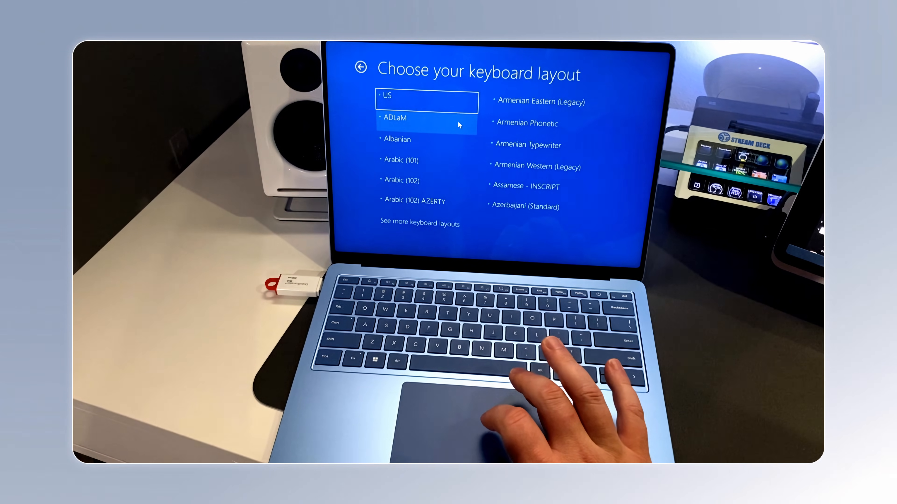